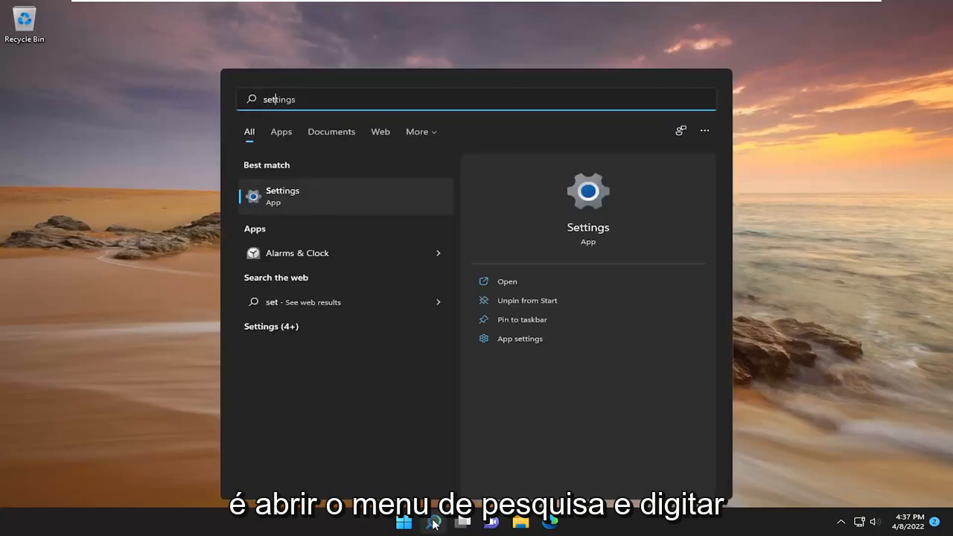
# Step: Search 'settings' from Start and launch the Settings app
pyautogui.write('tings')
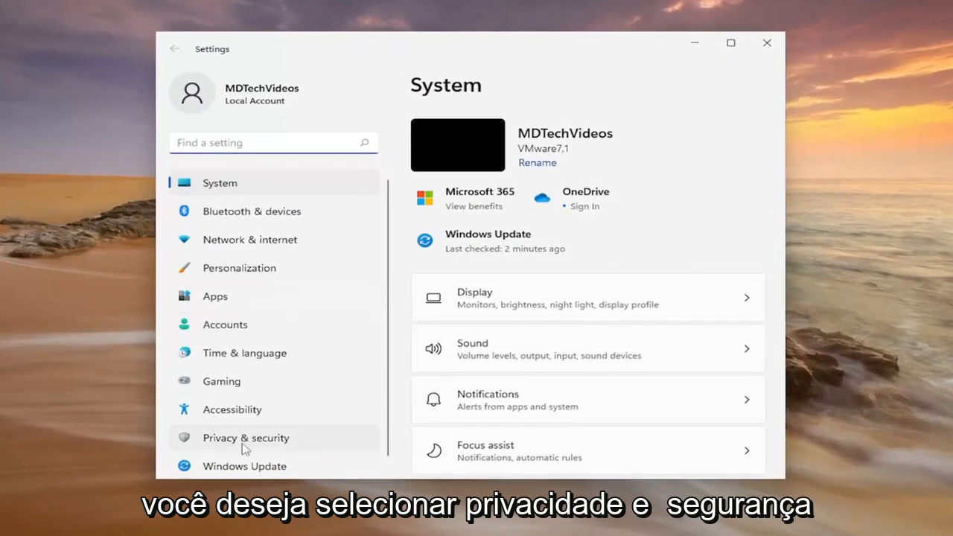
# Step: Go to Privacy & security and open the Camera app permission page
pyautogui.click(246, 438)
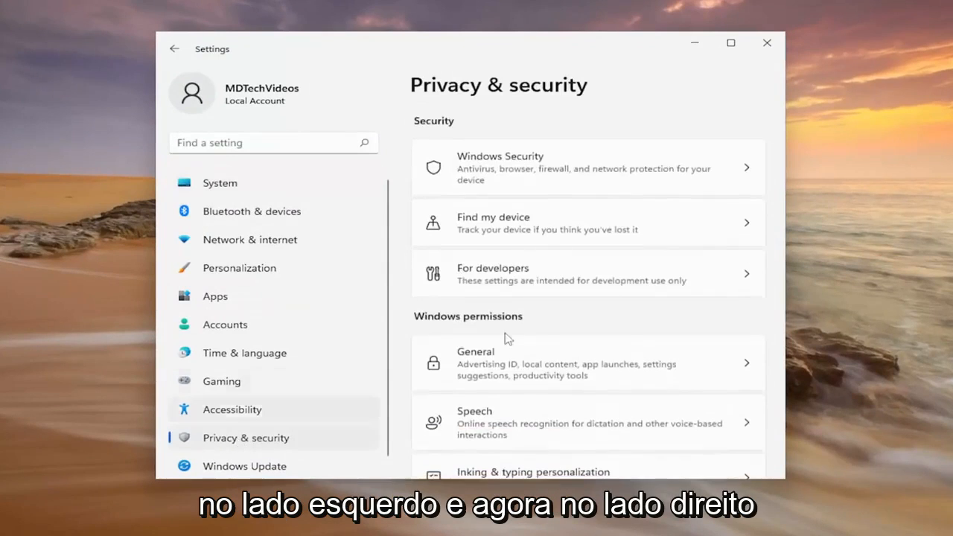
pyautogui.scroll(-3)
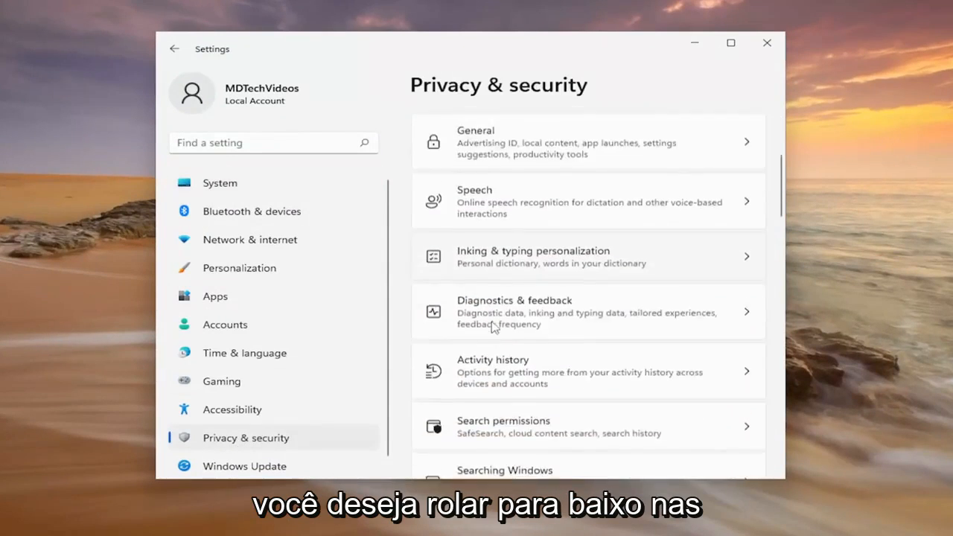
pyautogui.scroll(-3)
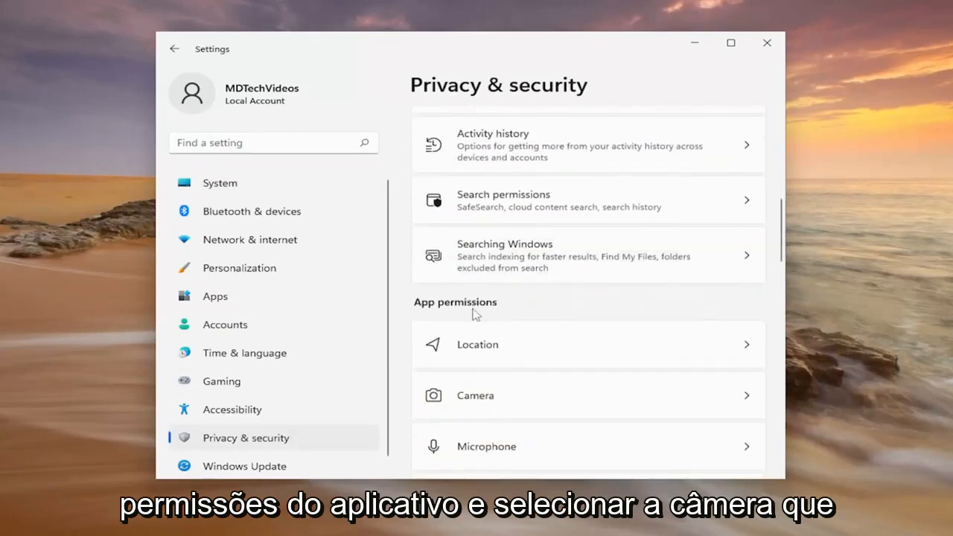
pyautogui.click(586, 396)
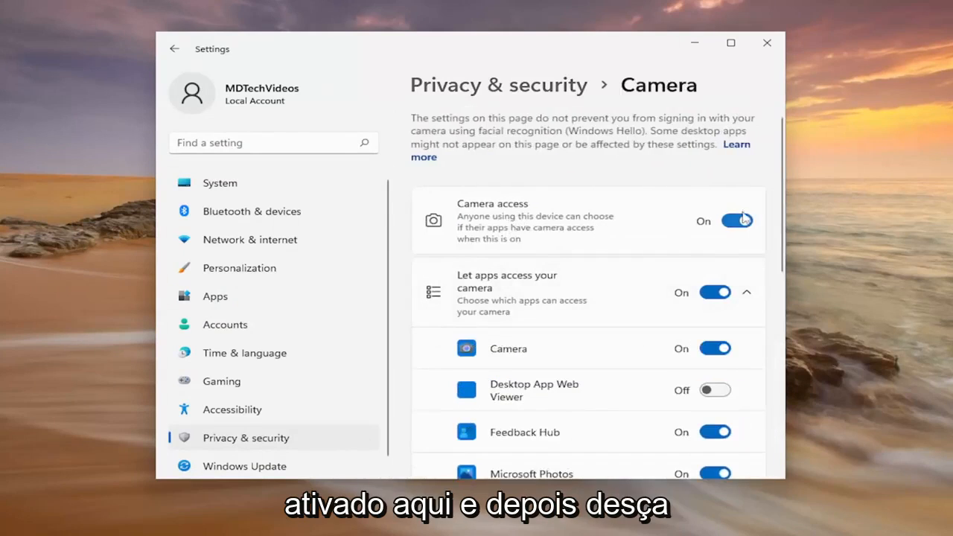
# Step: Review the app list to confirm camera access is On for listed apps
pyautogui.scroll(-3)
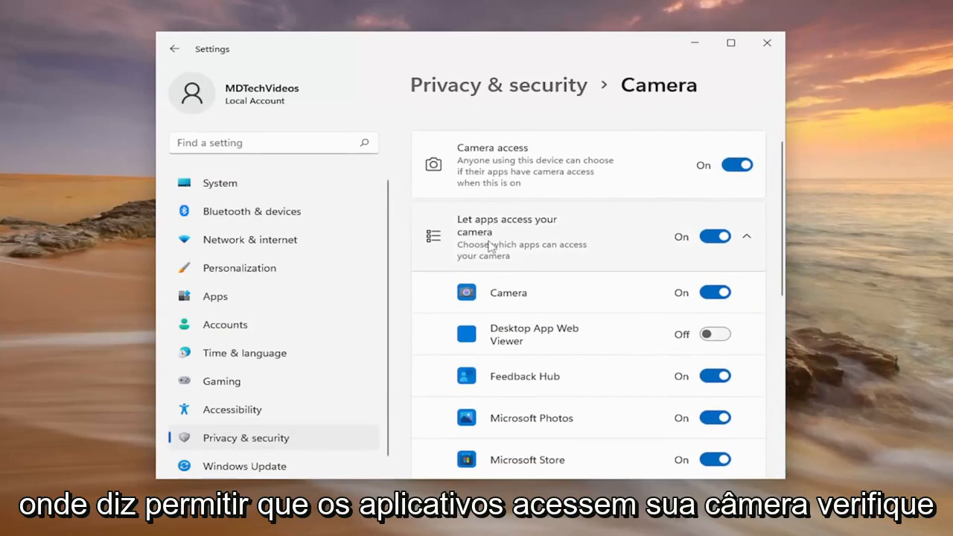
pyautogui.scroll(-3)
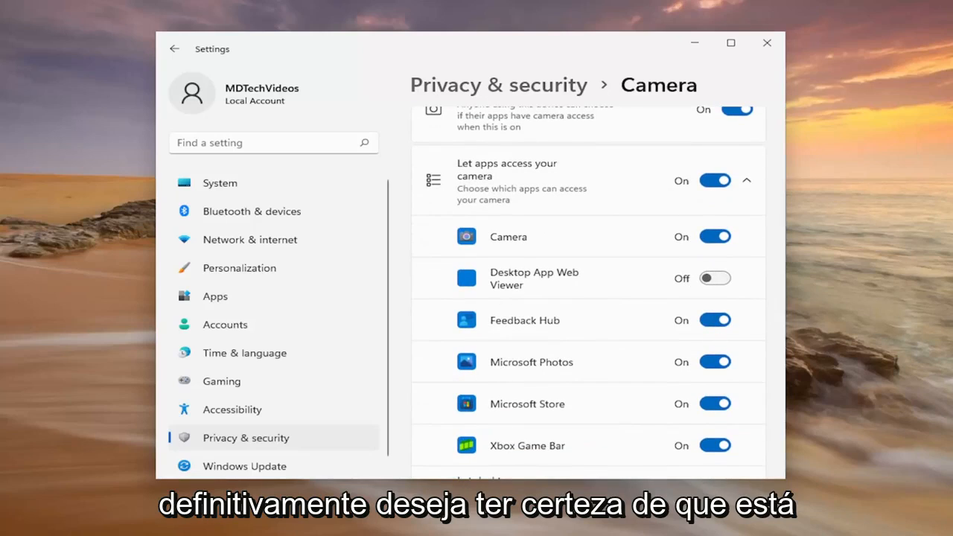
pyautogui.moveTo(664, 50)
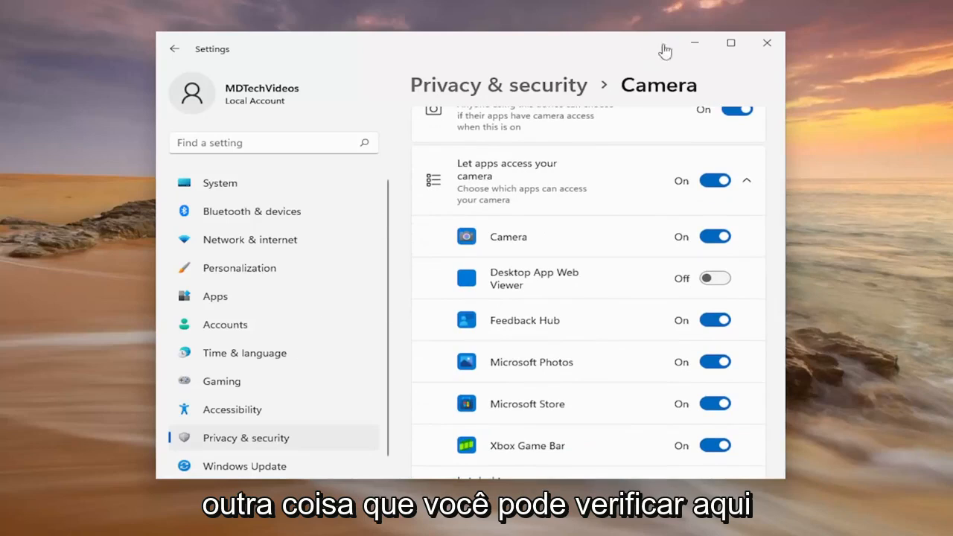
pyautogui.moveTo(578, 325)
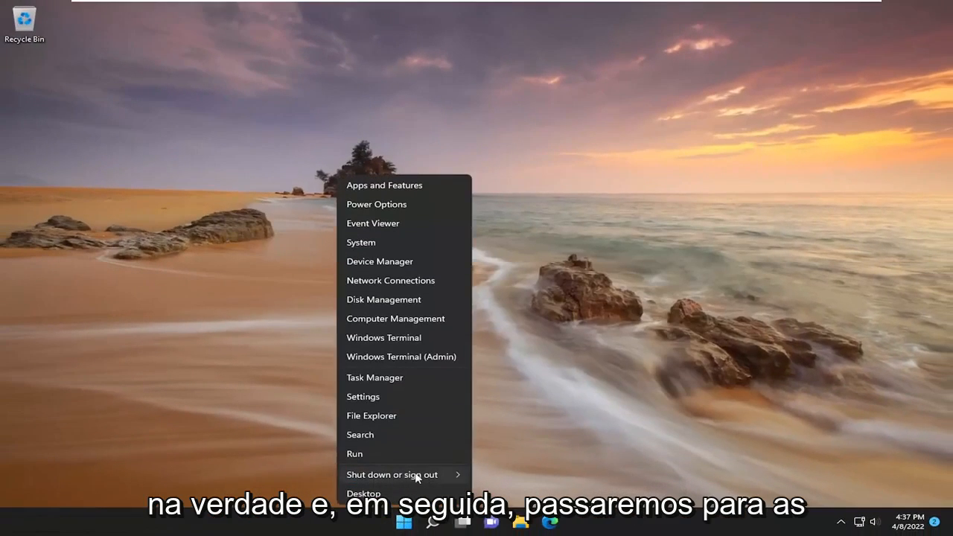
# Step: Dismiss the Win+X Quick Link menu to leave an empty desktop
pyautogui.click(393, 474)
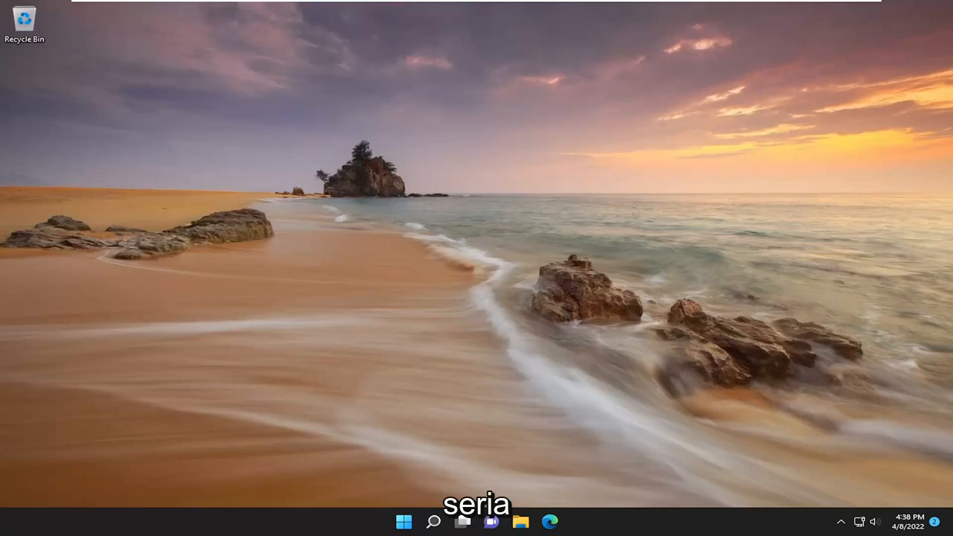
# Step: Search 'troubleshoot settings' and open the System Troubleshoot page
pyautogui.click(431, 521)
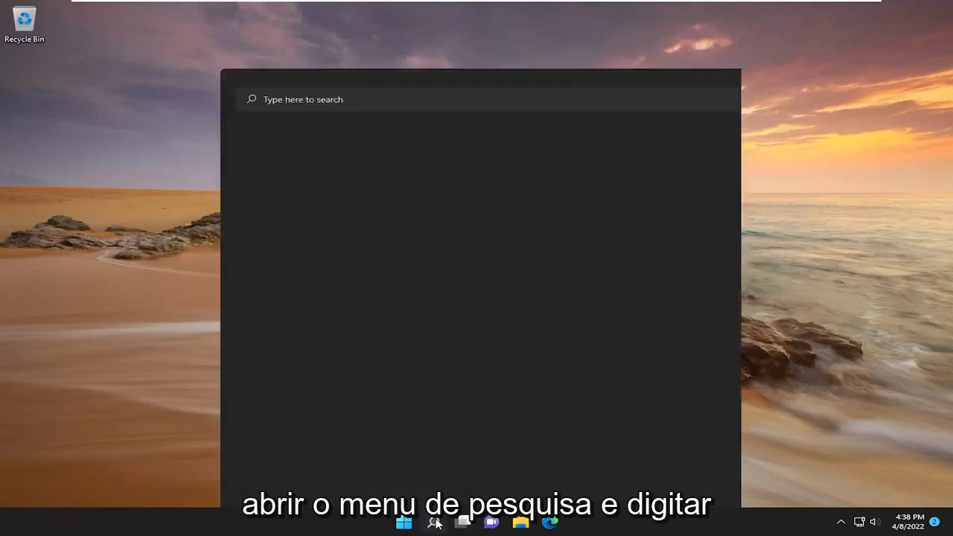
pyautogui.write('troubleshoot settings')
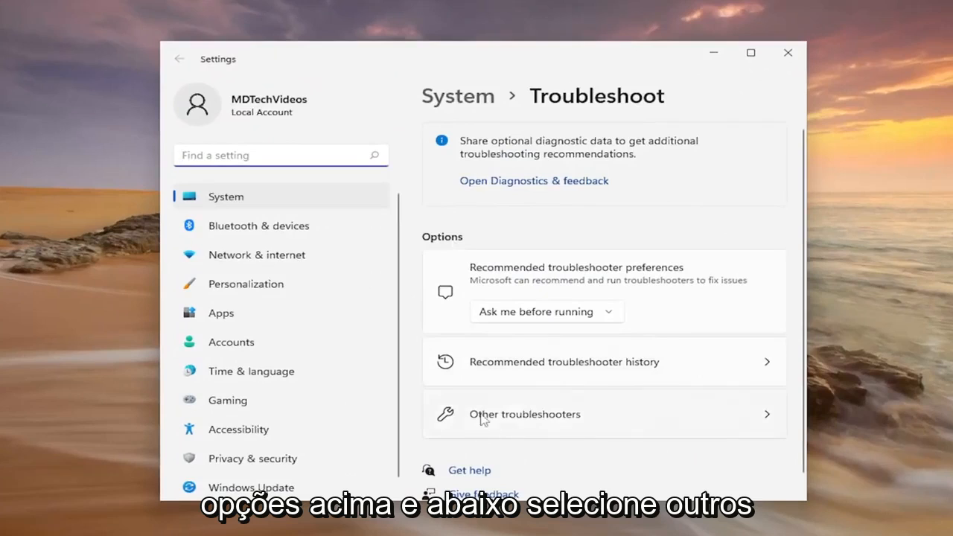
# Step: Run the Camera troubleshooter from Other troubleshooters
pyautogui.click(524, 414)
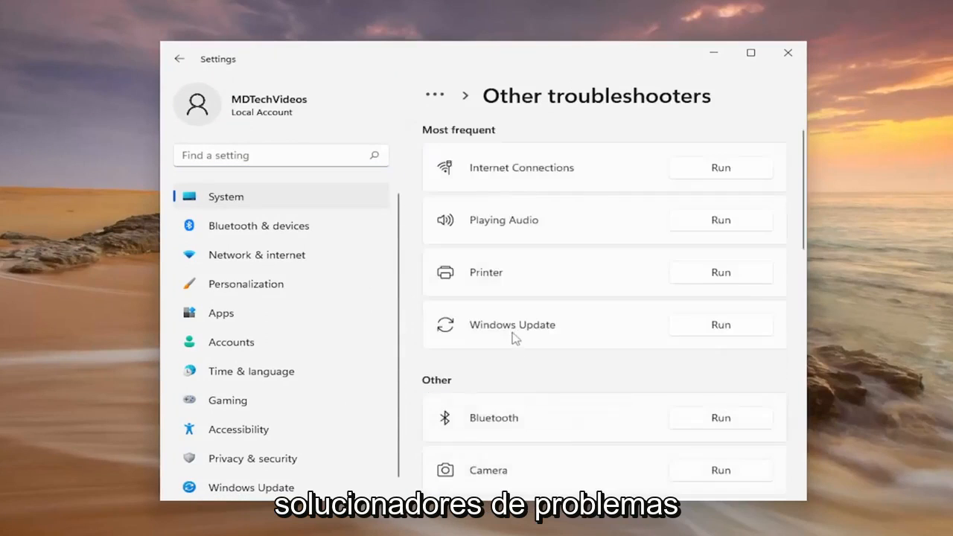
pyautogui.scroll(-3)
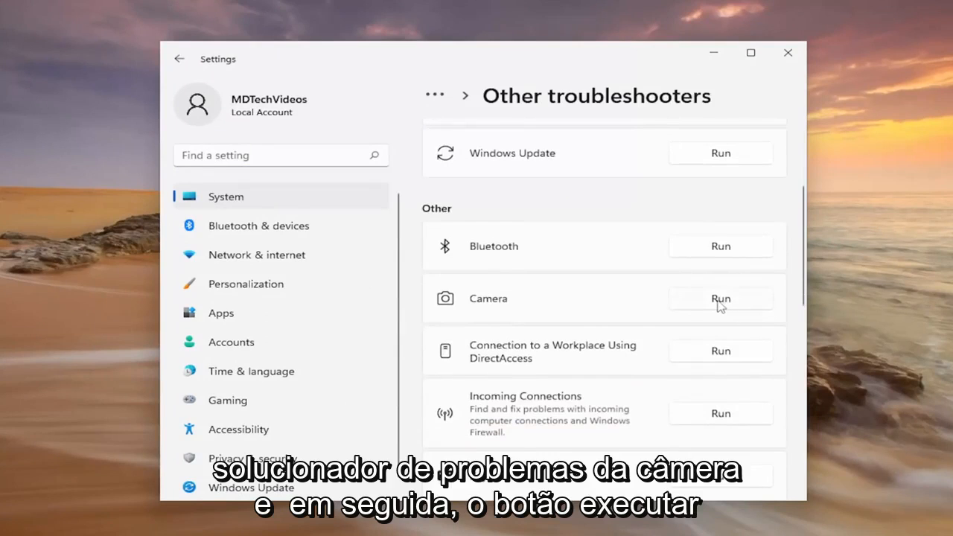
pyautogui.click(719, 297)
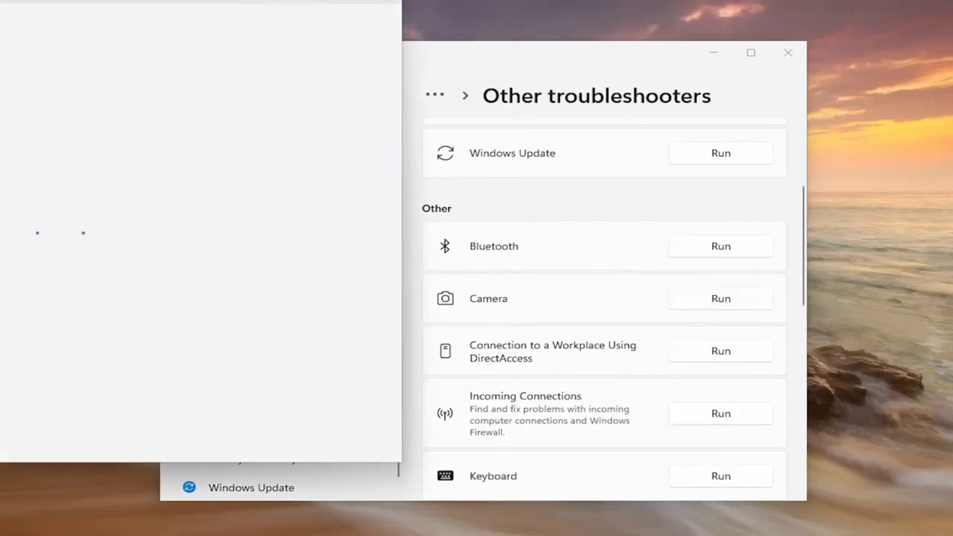
# Step: Answer Yes that the camera is connected and reach the reset camera services prompt
pyautogui.click(721, 297)
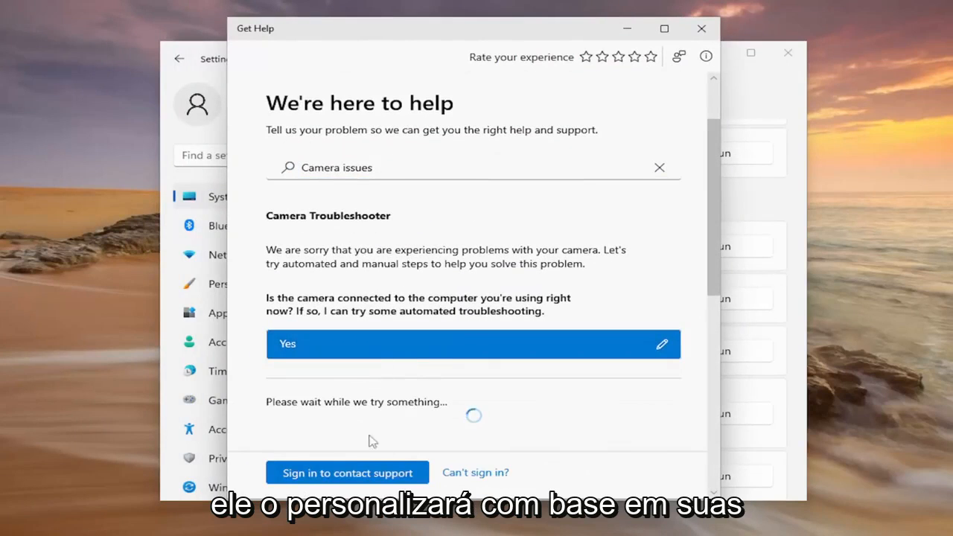
pyautogui.scroll(-3)
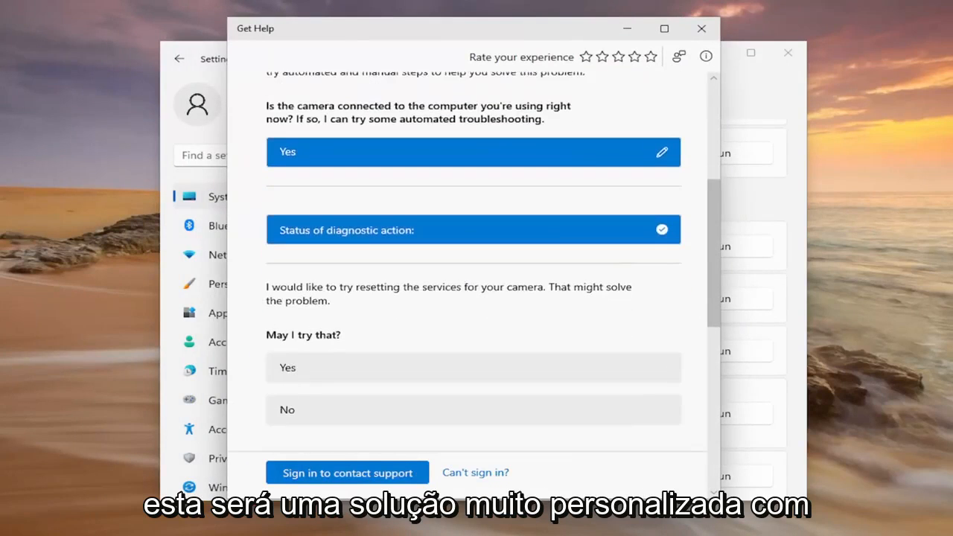
pyautogui.moveTo(424, 370)
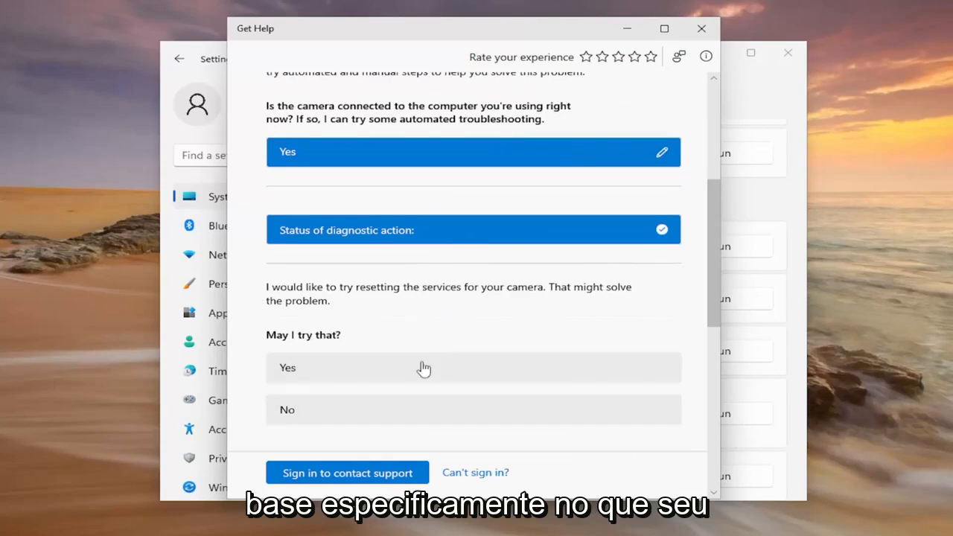